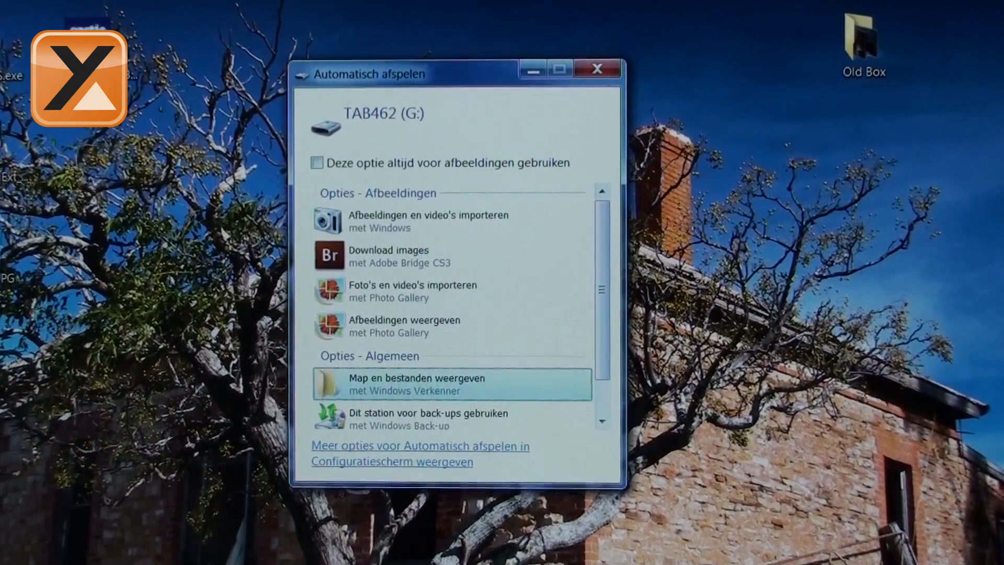
Browse the tablet's files from AutoPlay and open the TAB462 (G:) drive showing its folders
{"action": "left_click", "coordinate": [451, 384]}
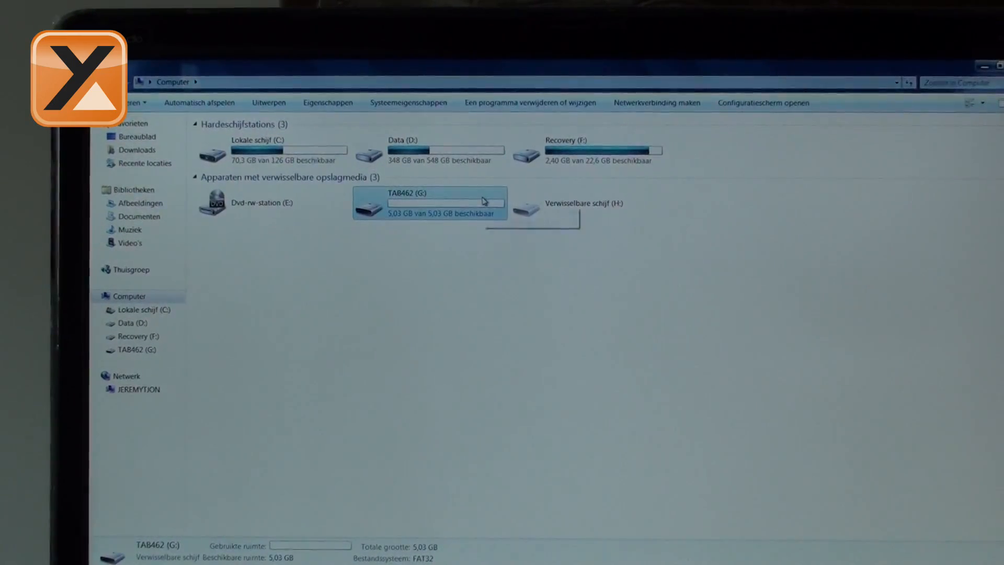
{"action": "double_click", "coordinate": [429, 203]}
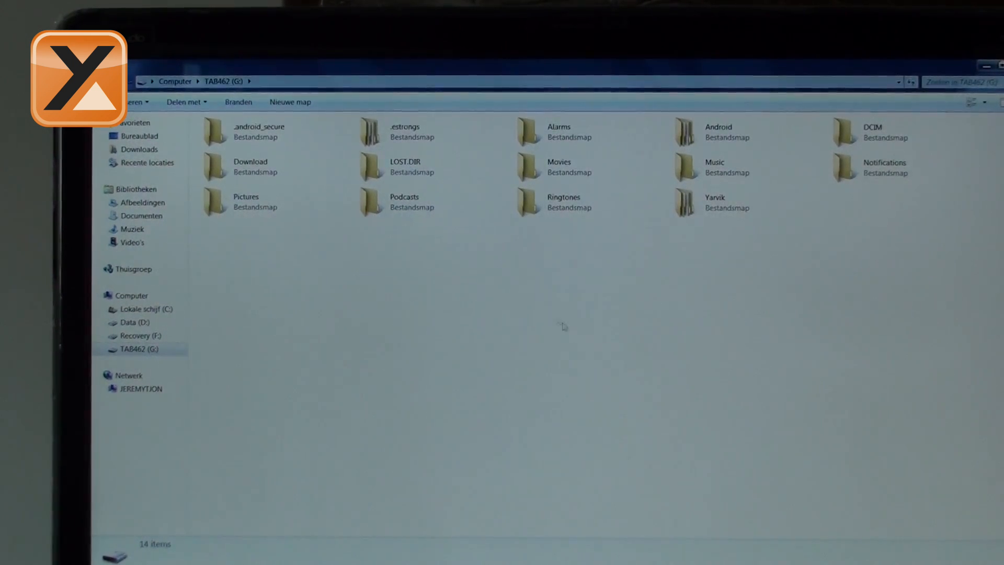